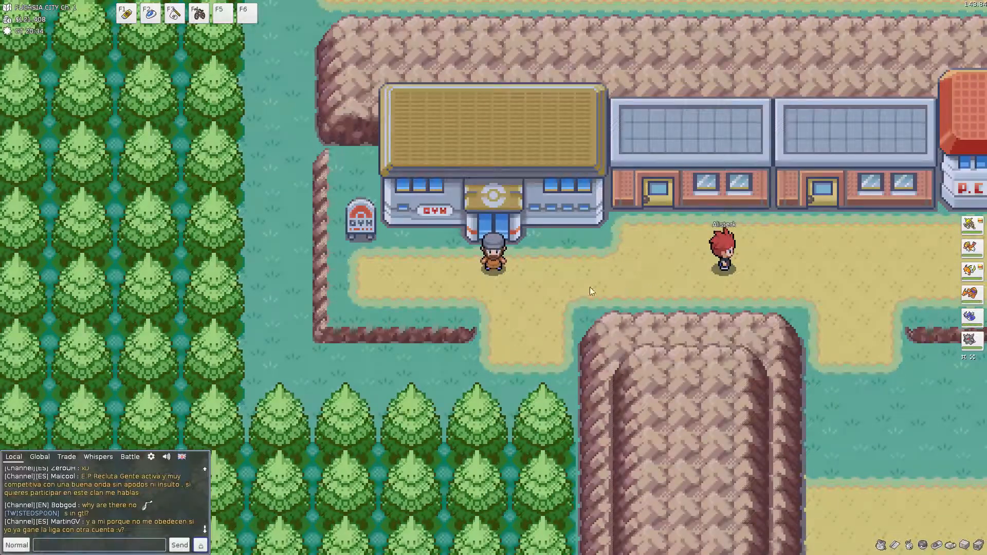
Step: Walk right and then up through the Fuchsia City Gym entrance toward the guide
{"action": "key", "text": "right"}
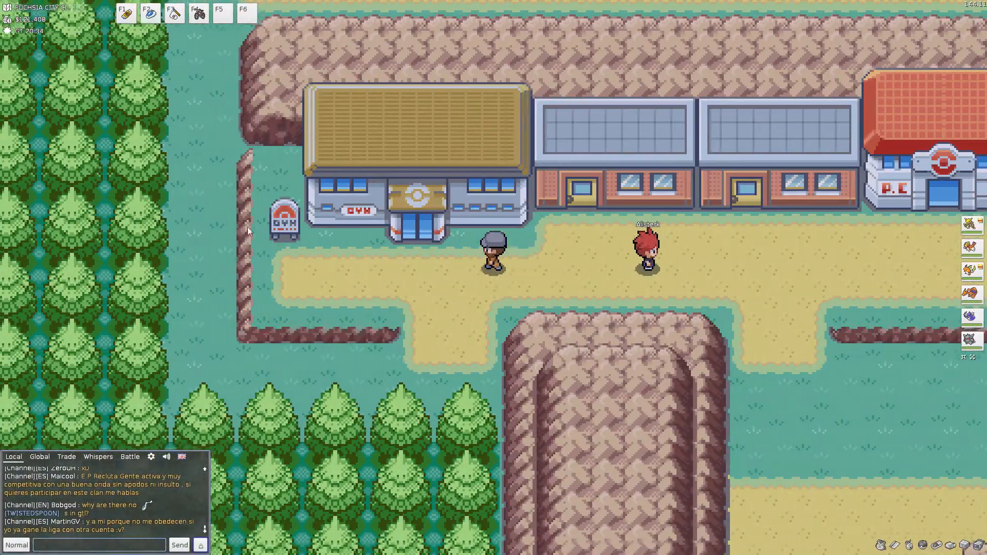
{"action": "key", "text": "up"}
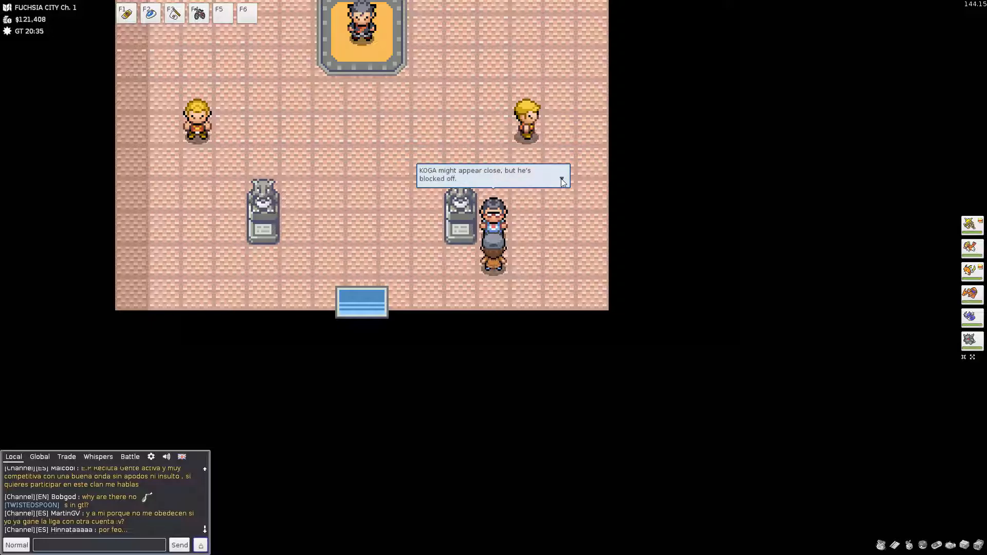
Step: Dismiss the guide's warning about Koga and walk further up into the gym
{"action": "left_click", "coordinate": [561, 182]}
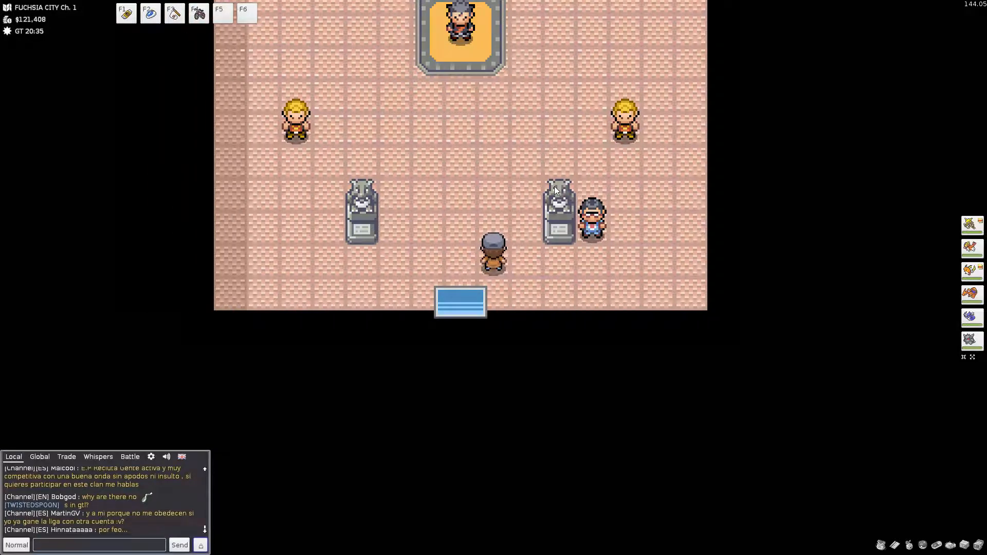
{"action": "key", "text": "up"}
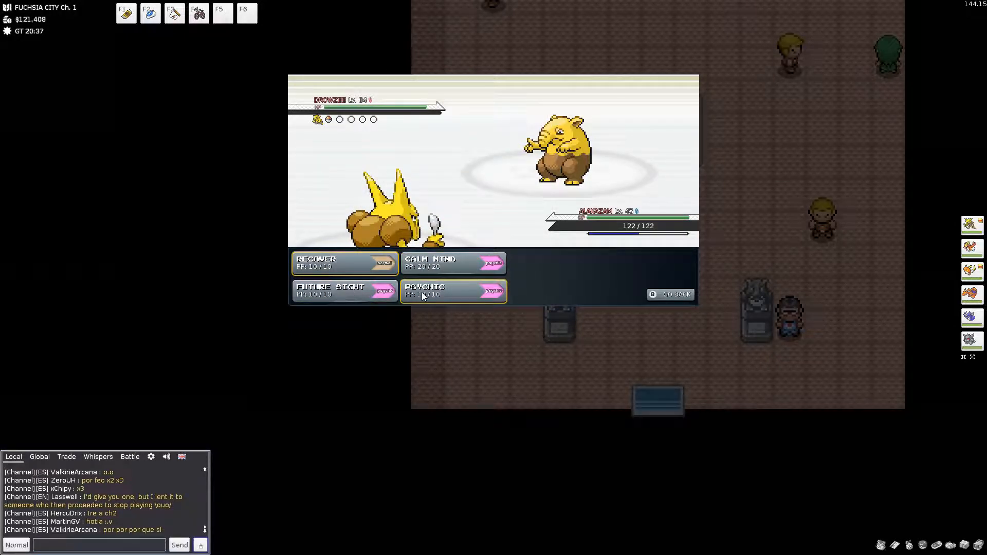
Step: Knock out the trainer's Drowzee with Alakazam's Psychic
{"action": "left_click", "coordinate": [425, 291]}
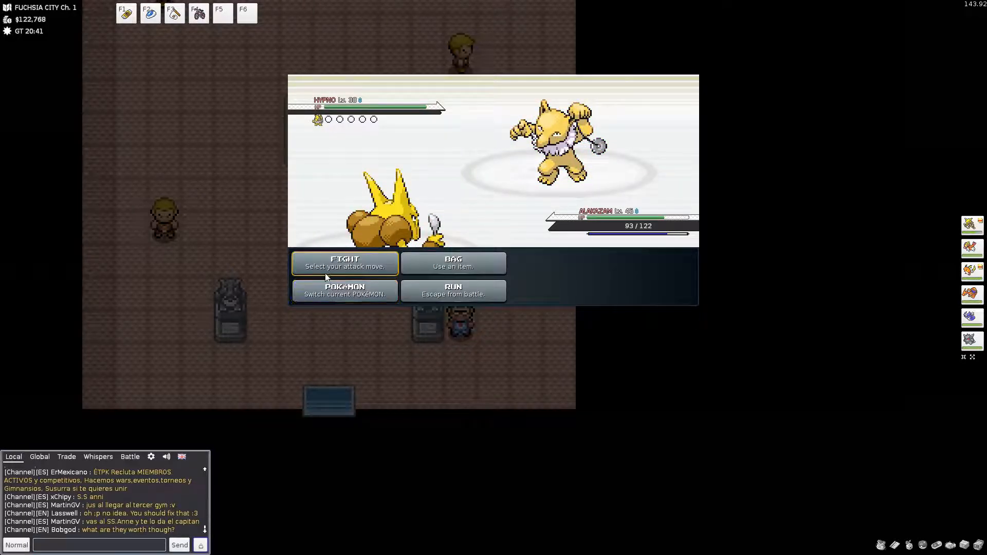
Step: Hit the Hypno with Alakazam's Psychic twice until it faints
{"action": "left_click", "coordinate": [344, 263]}
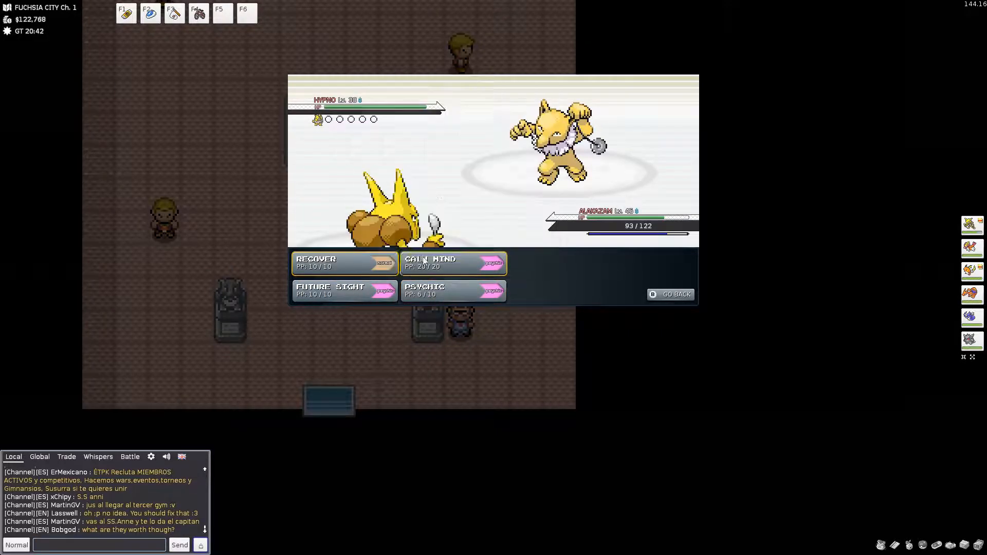
{"action": "left_click", "coordinate": [425, 289]}
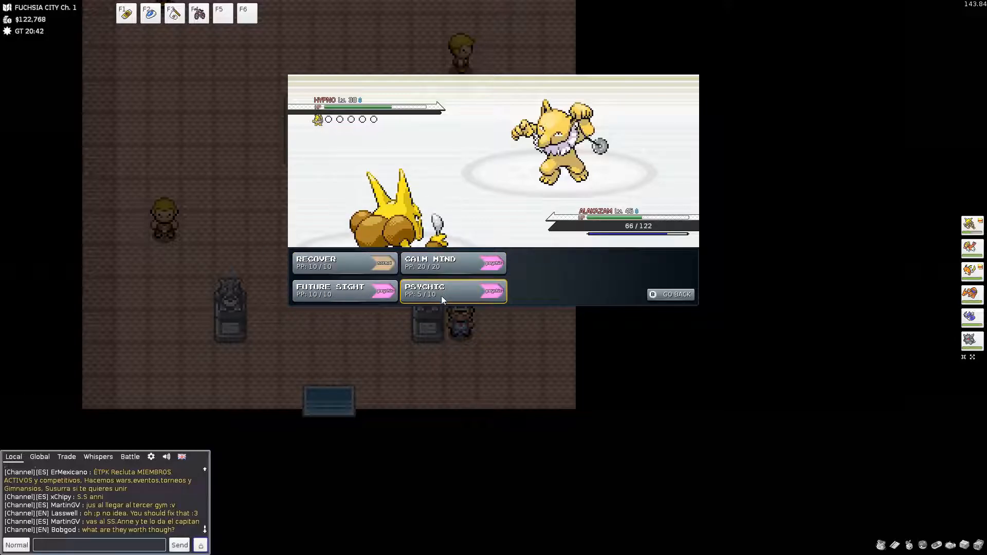
{"action": "left_click", "coordinate": [453, 290]}
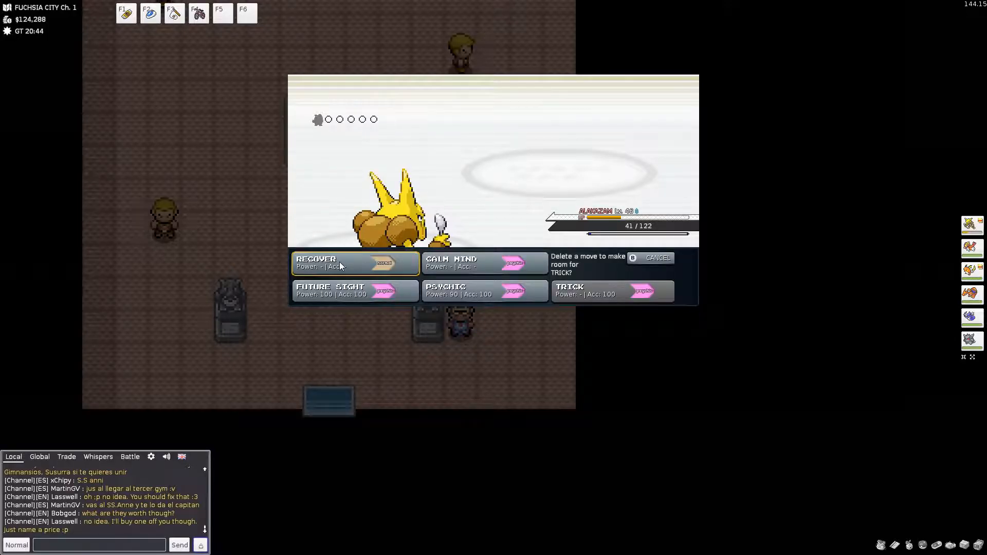
{"action": "mouse_move", "coordinate": [611, 291]}
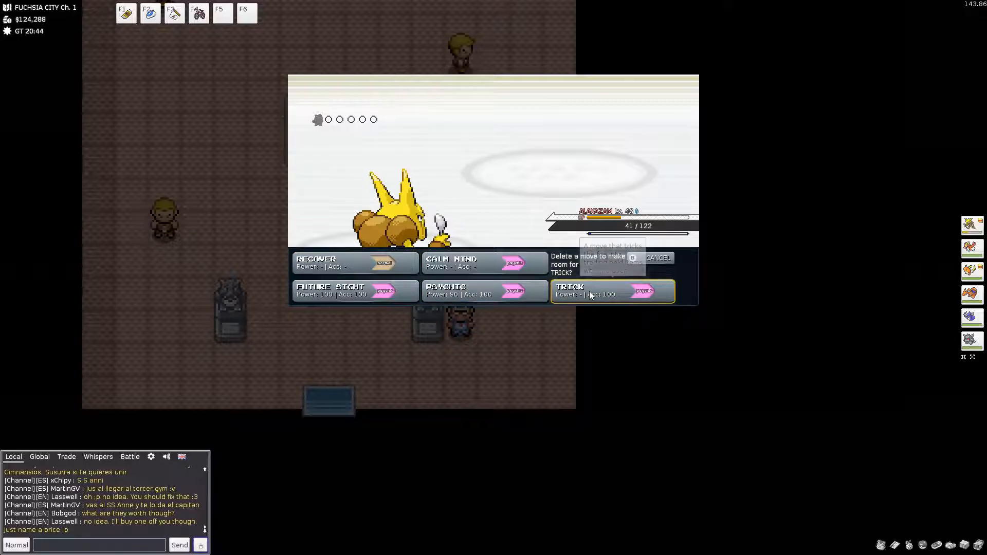
{"action": "mouse_move", "coordinate": [610, 290]}
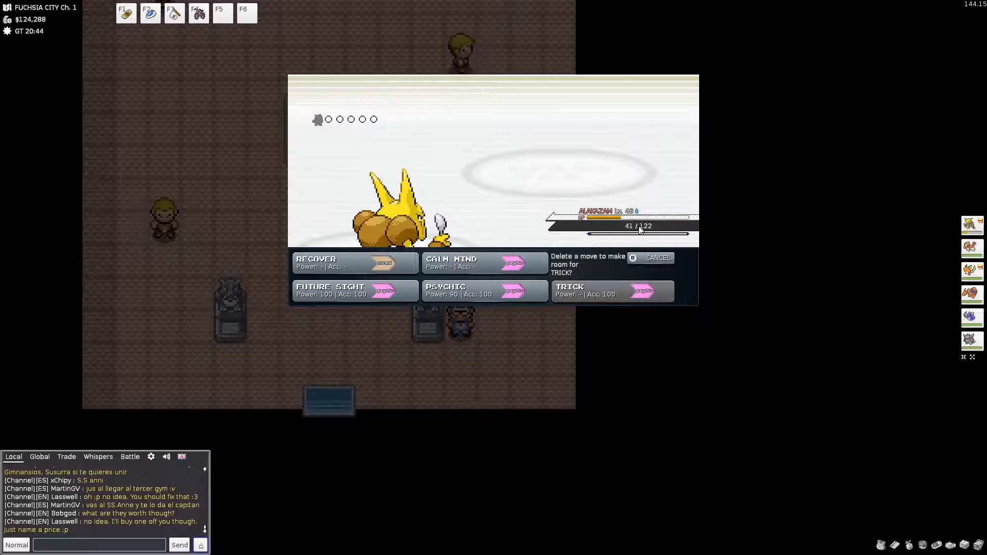
Step: Decline Trick so Alakazam keeps its current four moves
{"action": "left_click", "coordinate": [659, 257]}
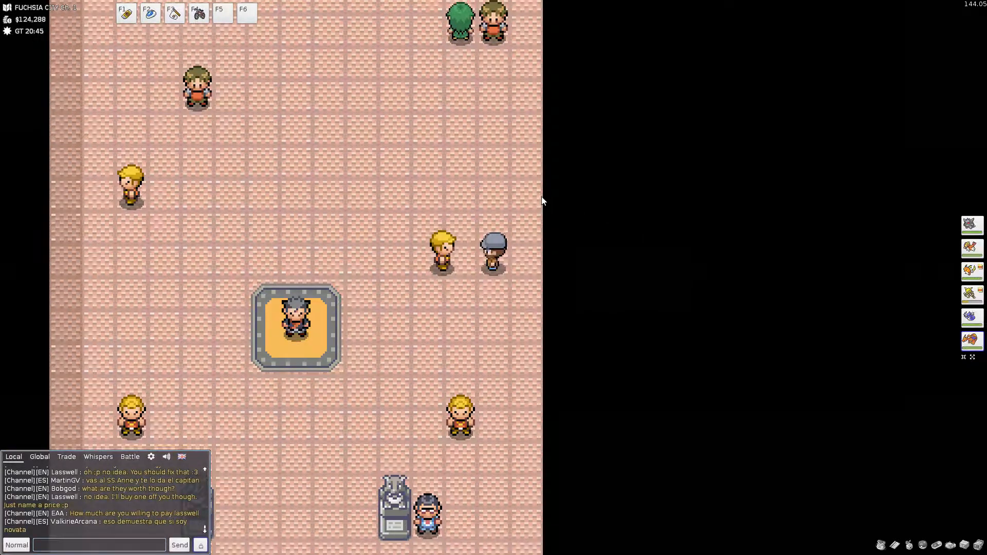
Step: Talk to the former-magician trainer and advance their challenge dialogue
{"action": "left_click", "coordinate": [494, 242]}
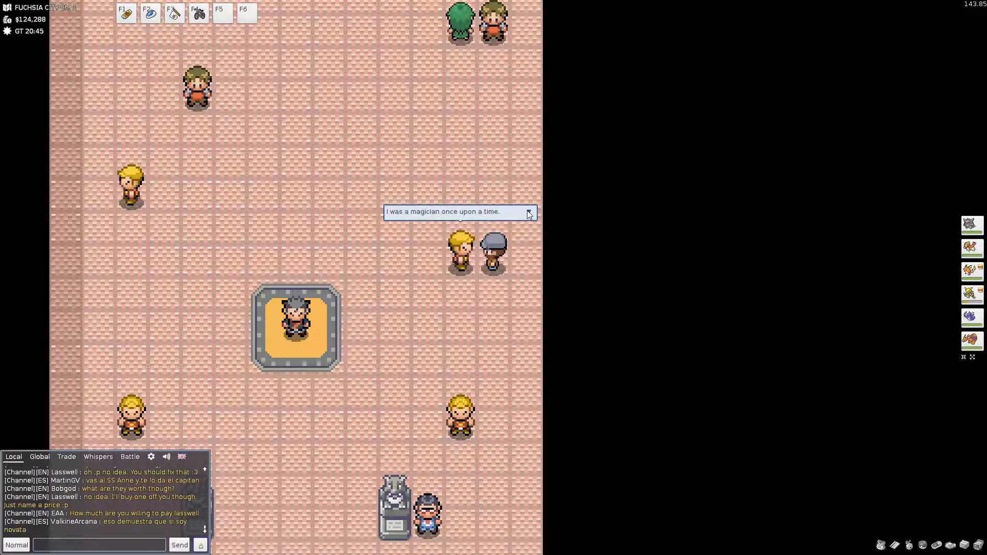
{"action": "left_click", "coordinate": [529, 212]}
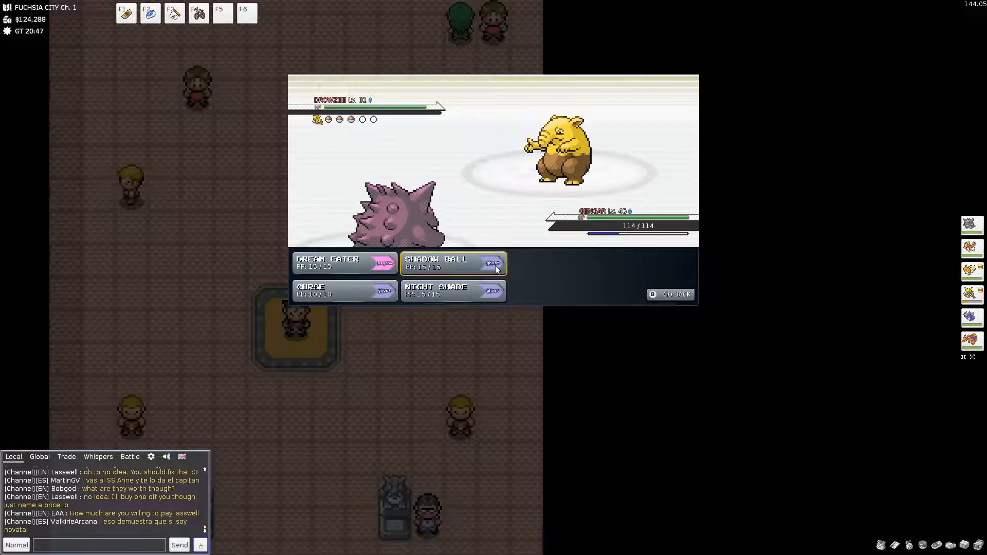
Step: Defeat the magician's Drowzee and Kadabra with Gengar's Shadow Ball
{"action": "left_click", "coordinate": [452, 263]}
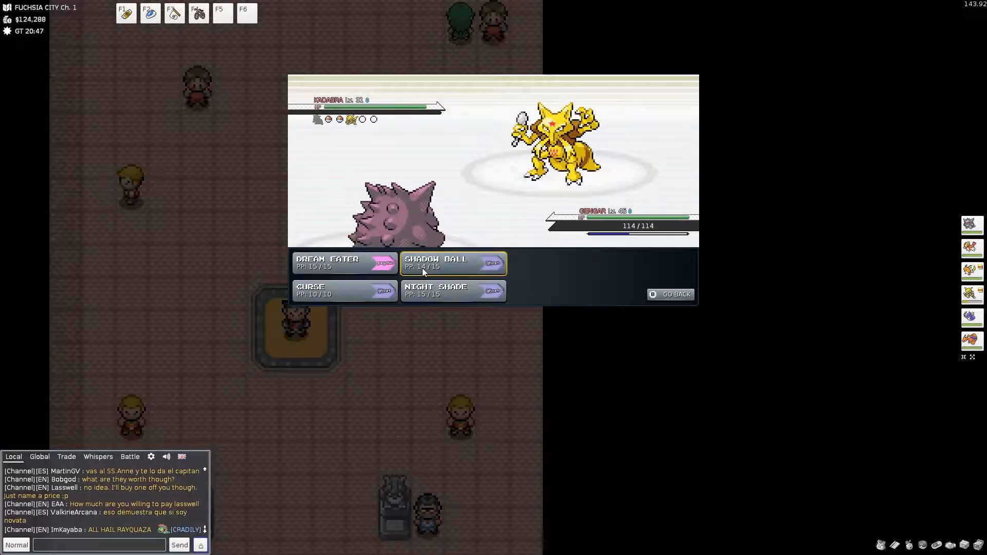
{"action": "left_click", "coordinate": [453, 263]}
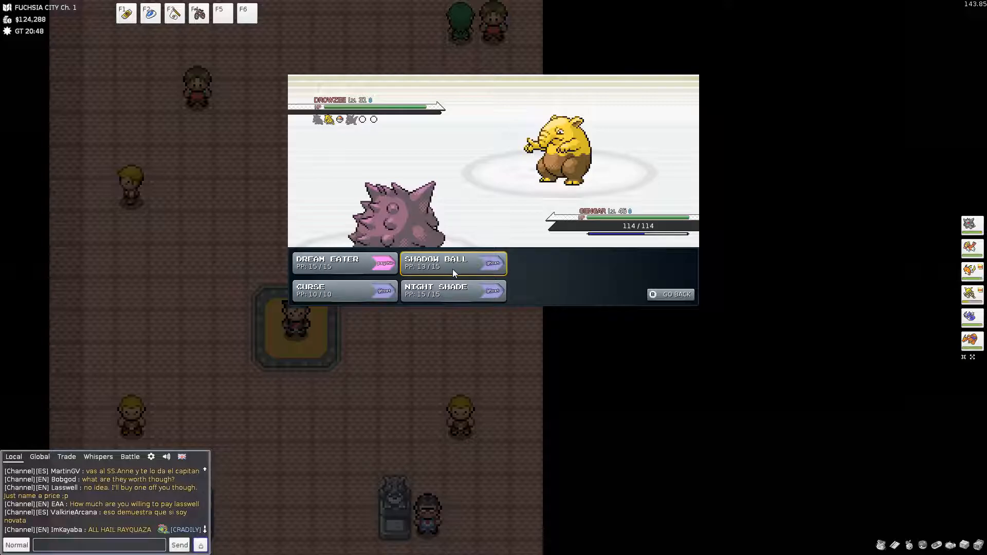
{"action": "left_click", "coordinate": [452, 263]}
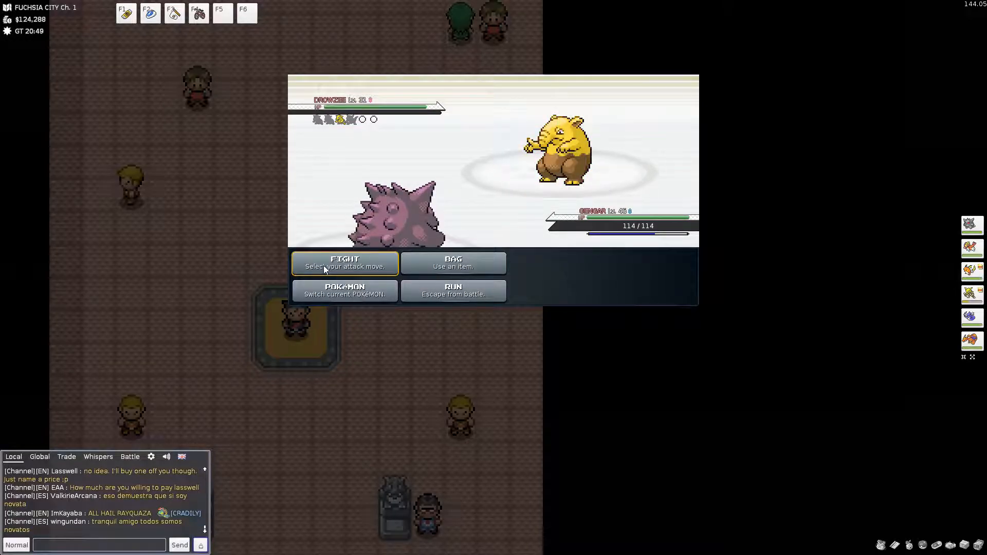
{"action": "left_click", "coordinate": [344, 262]}
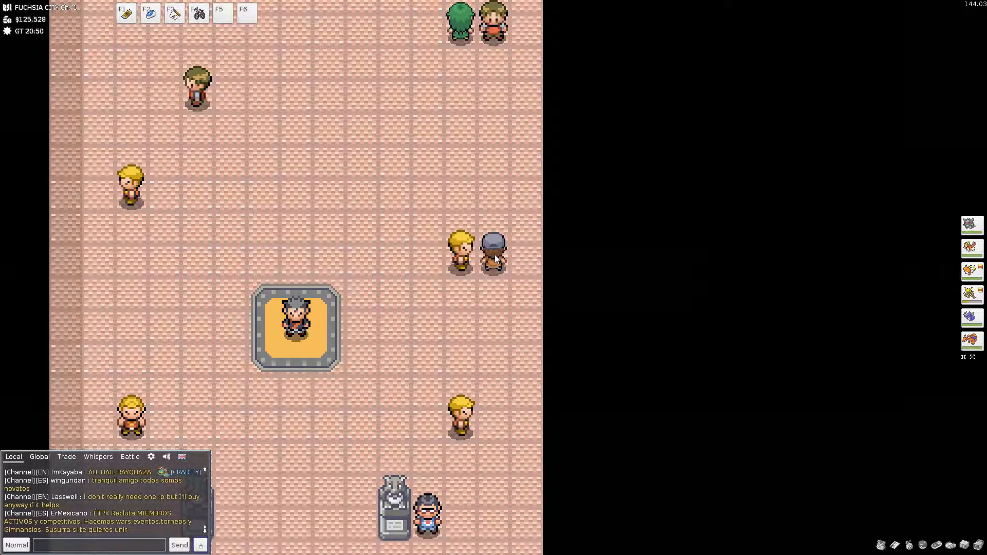
Step: Talk to the defeated trainer and advance their dialogue
{"action": "left_click", "coordinate": [494, 245]}
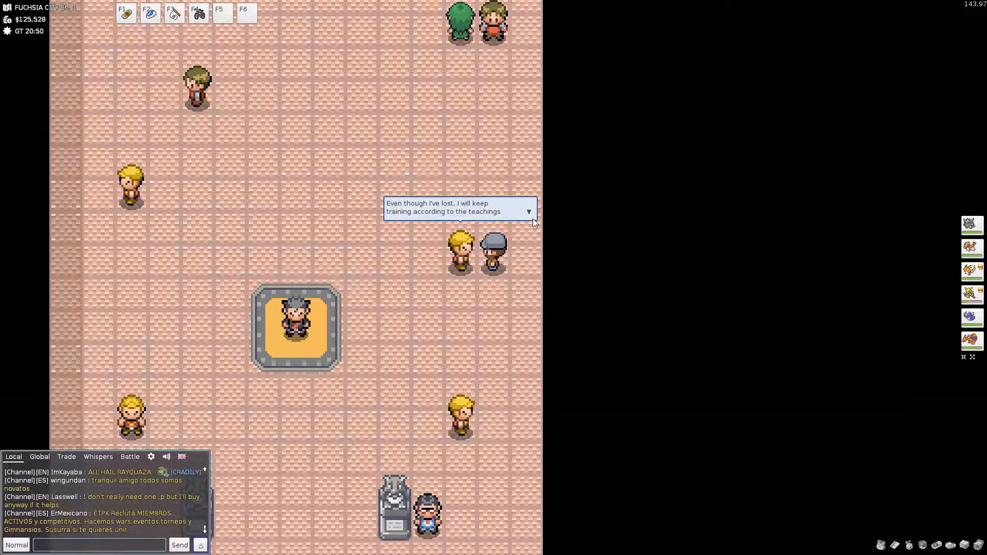
{"action": "left_click", "coordinate": [528, 211]}
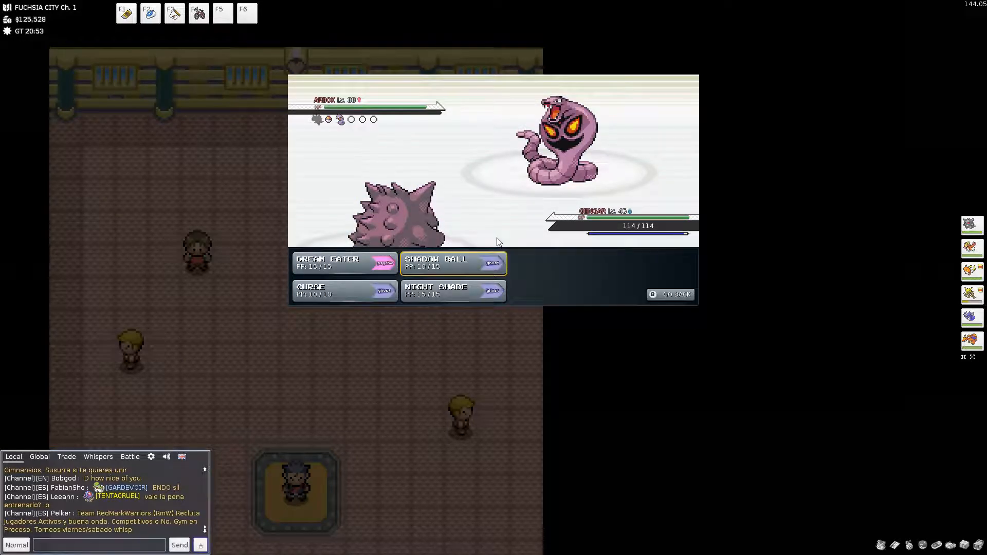
Step: Defeat the trainer's Arbok with Gengar's Shadow Ball
{"action": "left_click", "coordinate": [452, 263]}
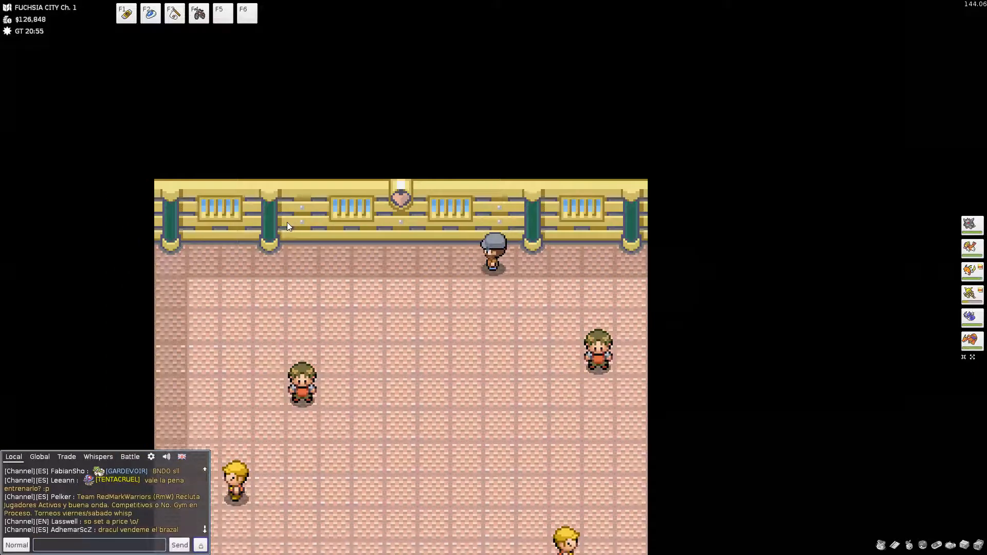
Step: Walk up to the next trainer to start the Sandslash battle
{"action": "key", "text": "up"}
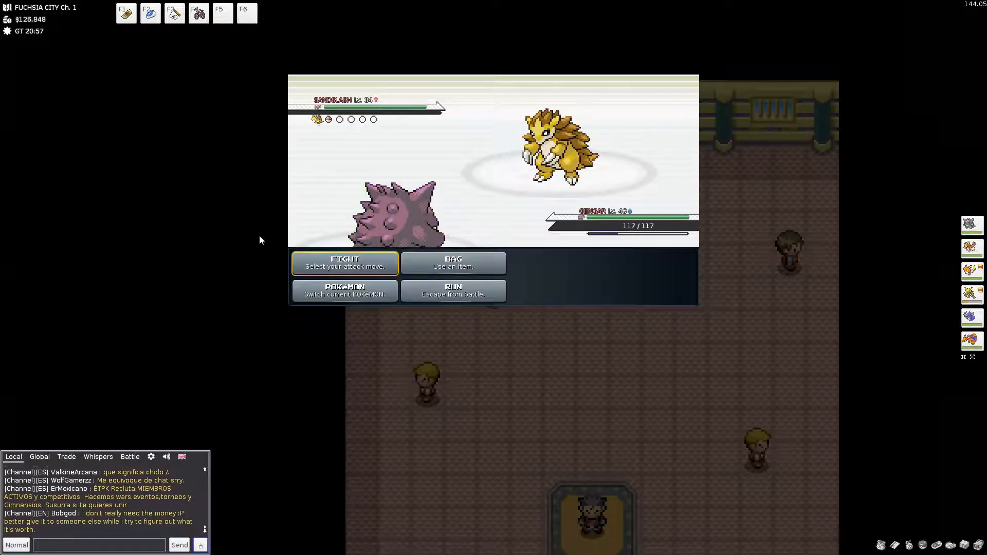
Step: Knock out the Sandslash with Gengar's Dream Eater, then attack the Arbok
{"action": "left_click", "coordinate": [344, 262]}
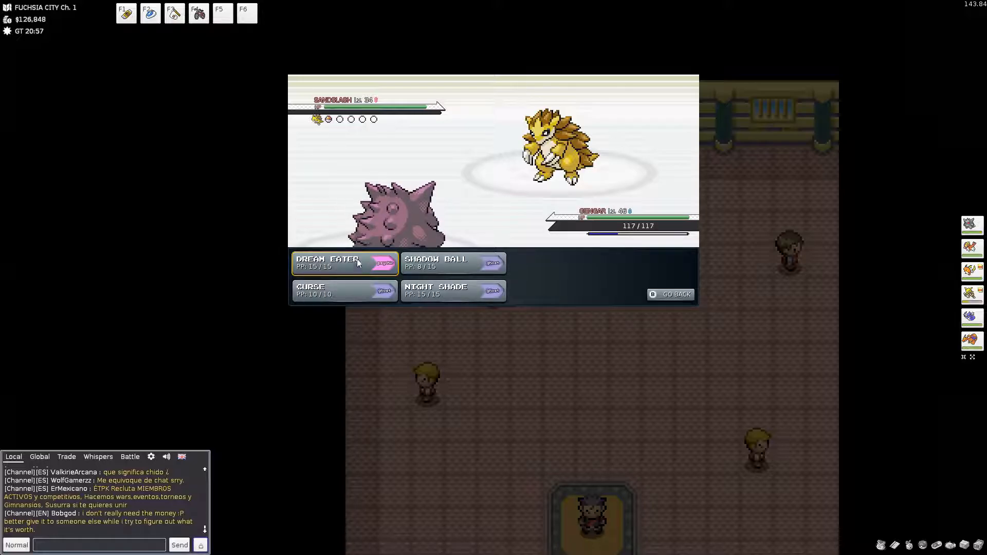
{"action": "left_click", "coordinate": [452, 263]}
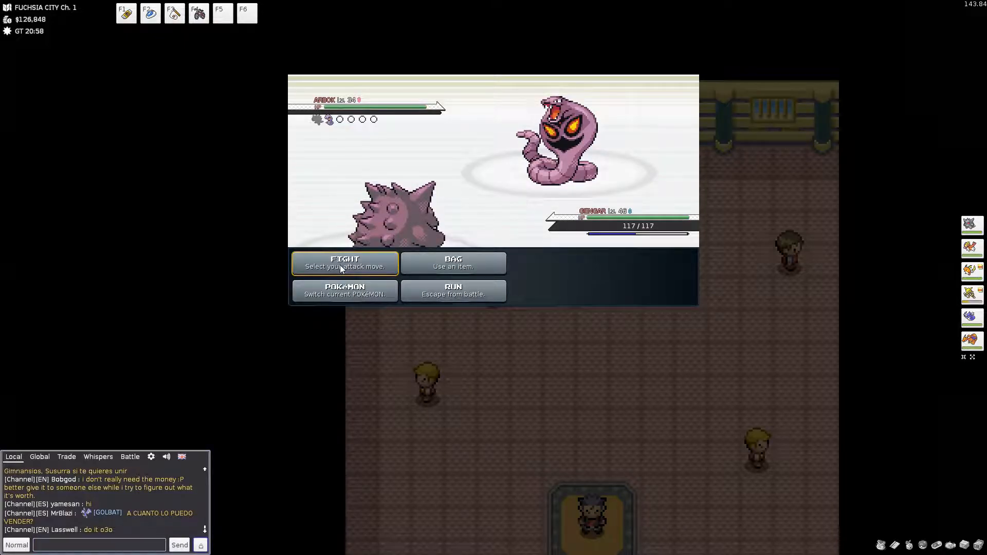
{"action": "left_click", "coordinate": [344, 262]}
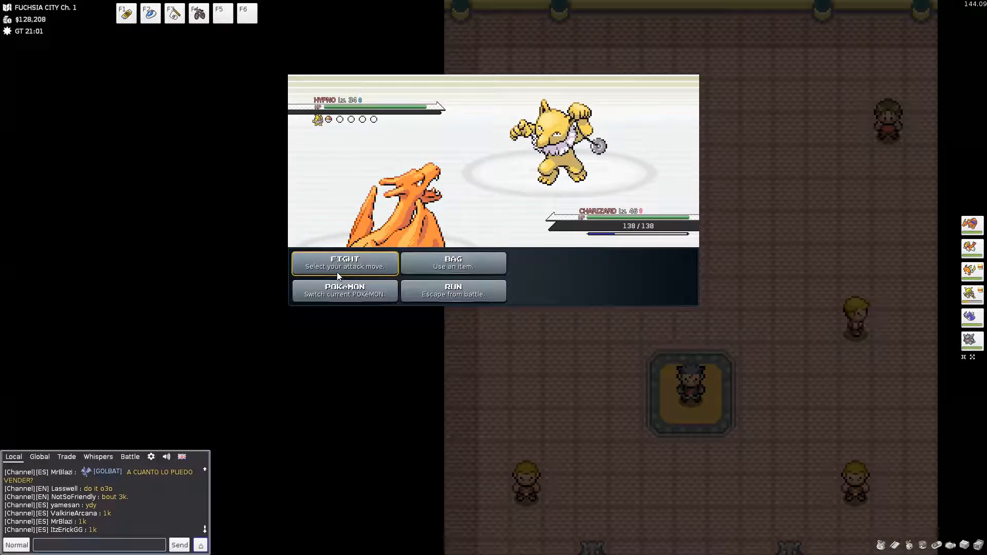
Step: Attack the Hypno, then the Drowzee, with Charizard until the trainer loses
{"action": "left_click", "coordinate": [344, 263]}
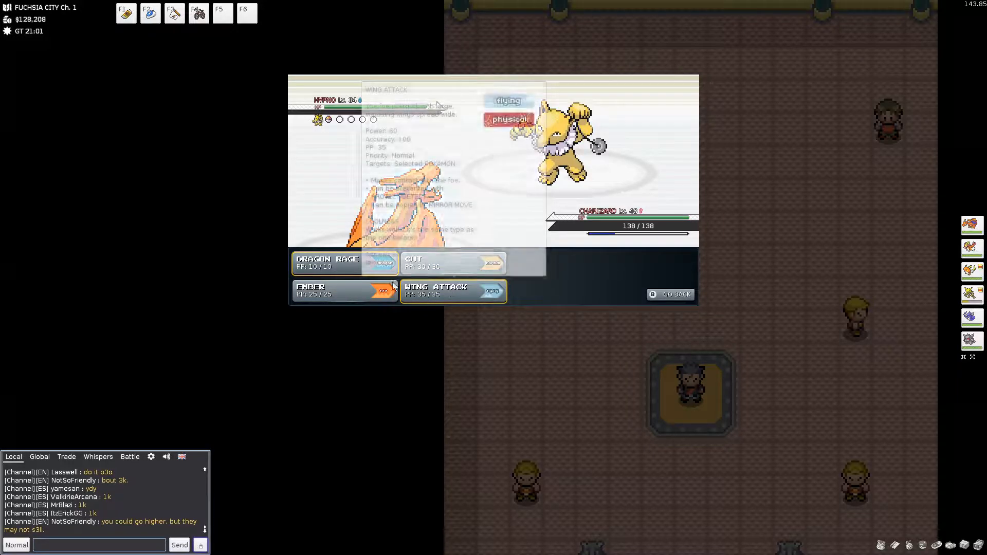
{"action": "left_click", "coordinate": [434, 291]}
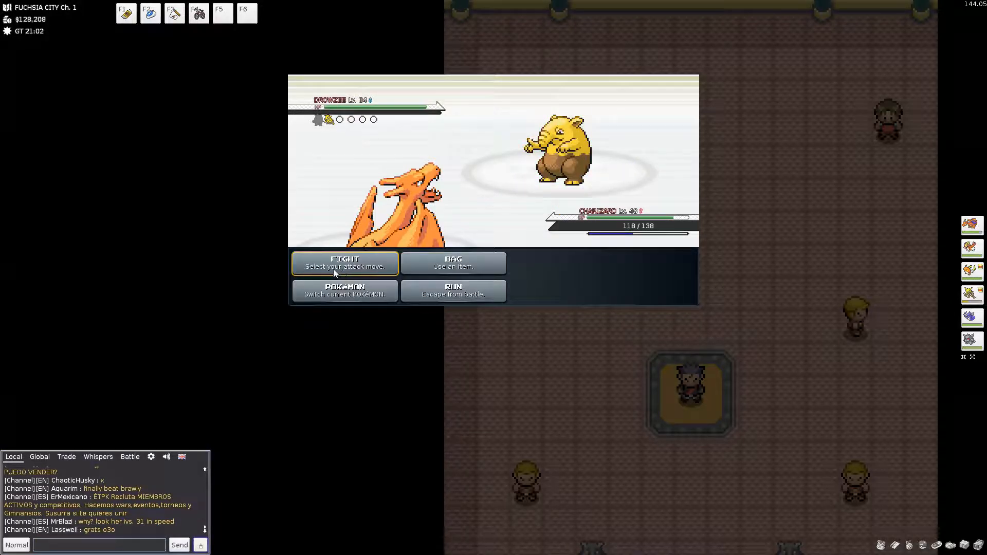
{"action": "left_click", "coordinate": [345, 262]}
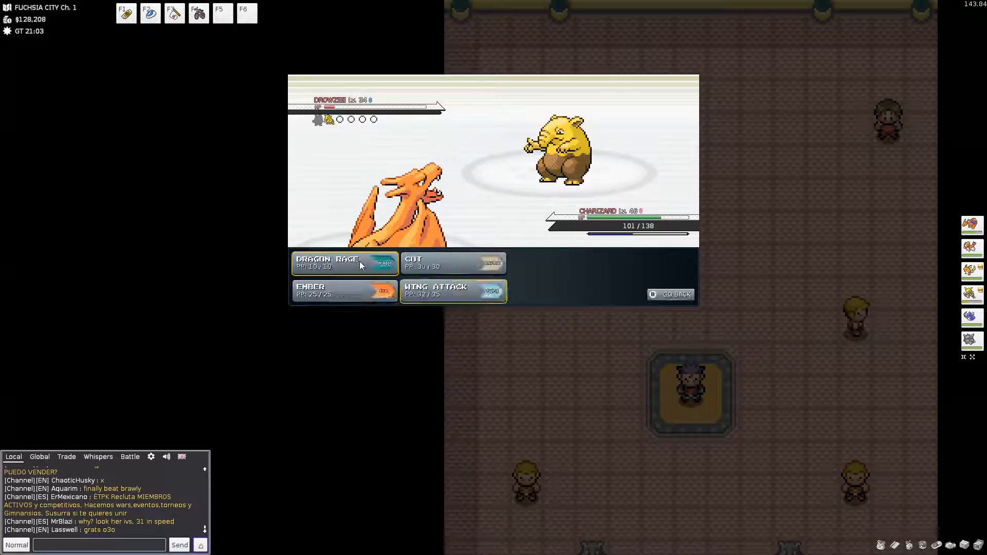
{"action": "left_click", "coordinate": [452, 290]}
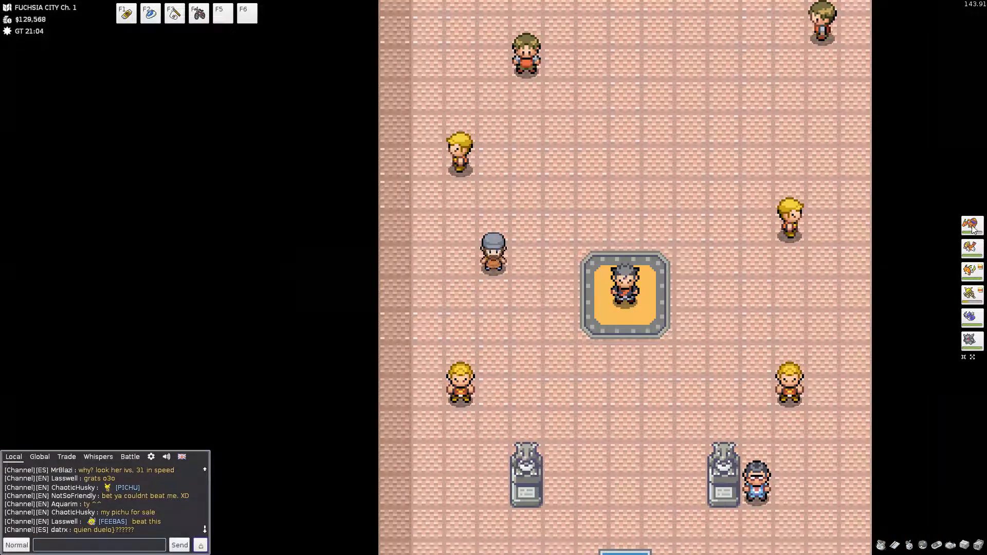
{"action": "mouse_move", "coordinate": [971, 224]}
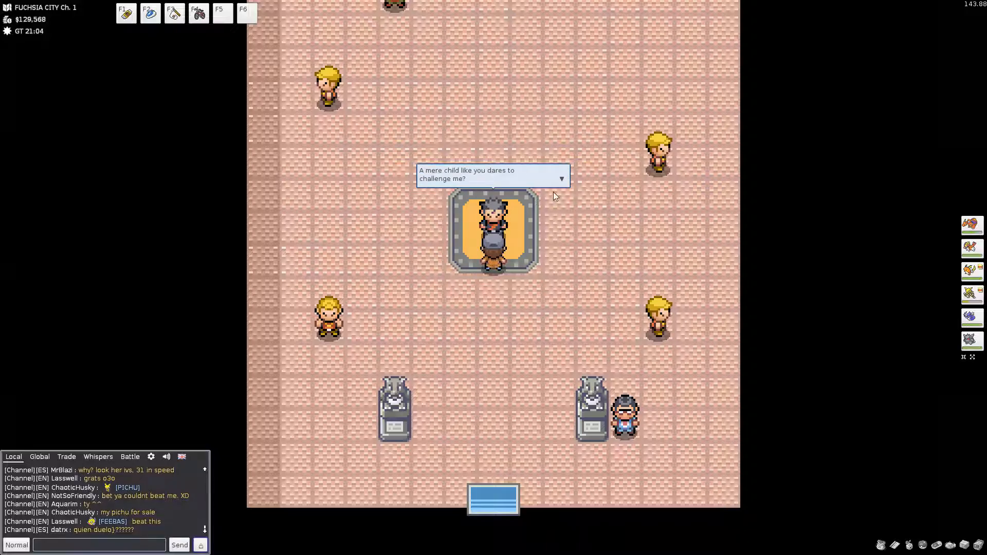
Step: Advance Koga's challenge dialogue to start the gym leader battle
{"action": "left_click", "coordinate": [561, 179]}
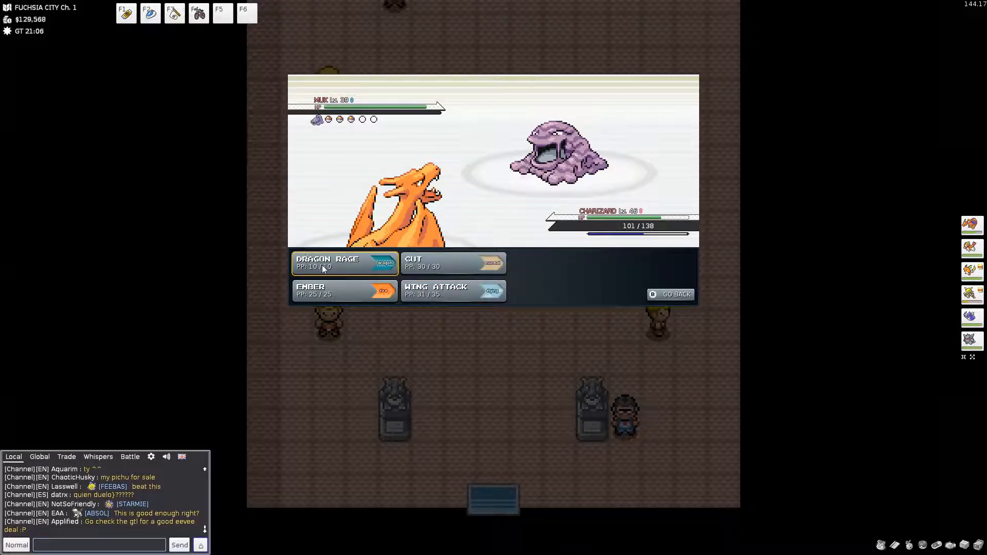
Step: Defeat Koga's Muk with Charizard, then attack his Weezing until Charizard faints
{"action": "left_click", "coordinate": [321, 263]}
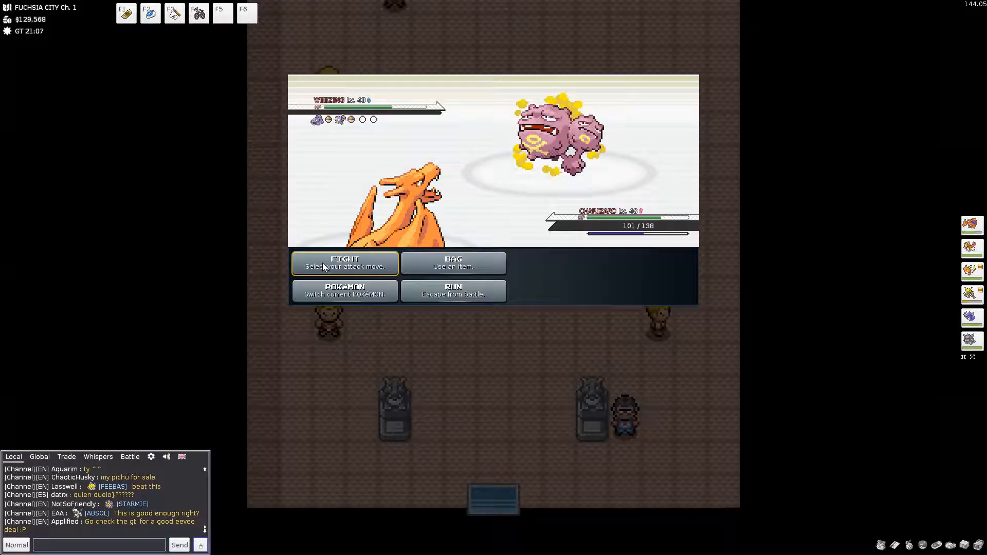
{"action": "left_click", "coordinate": [344, 263]}
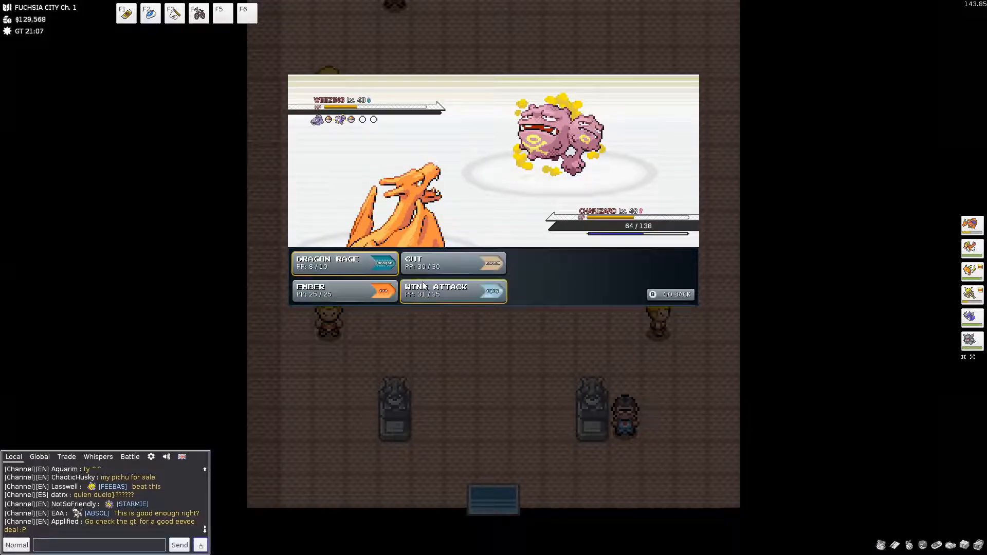
{"action": "left_click", "coordinate": [452, 290]}
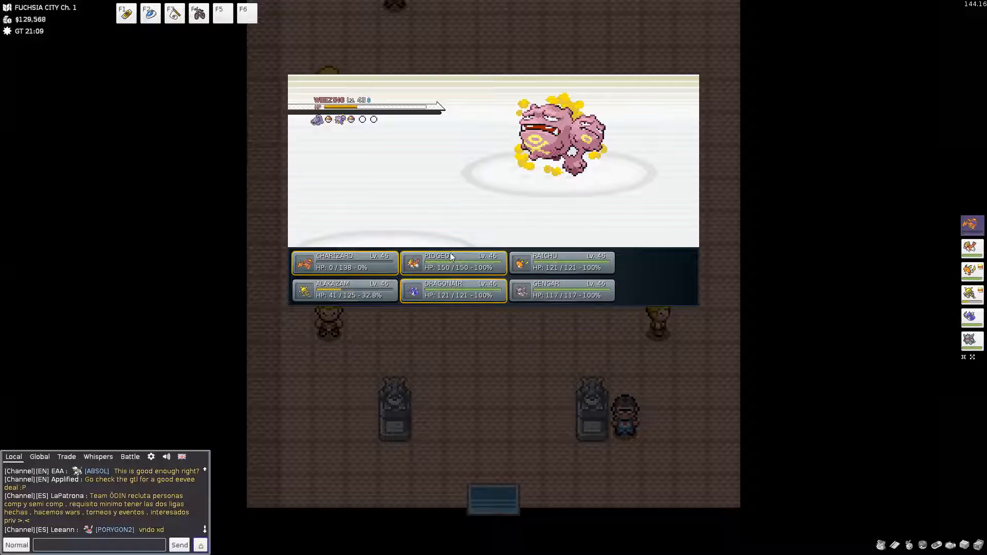
Step: Send out Alakazam and beat Koga's remaining Pokémon with Psychic, Future Sight and Recover
{"action": "left_click", "coordinate": [344, 290]}
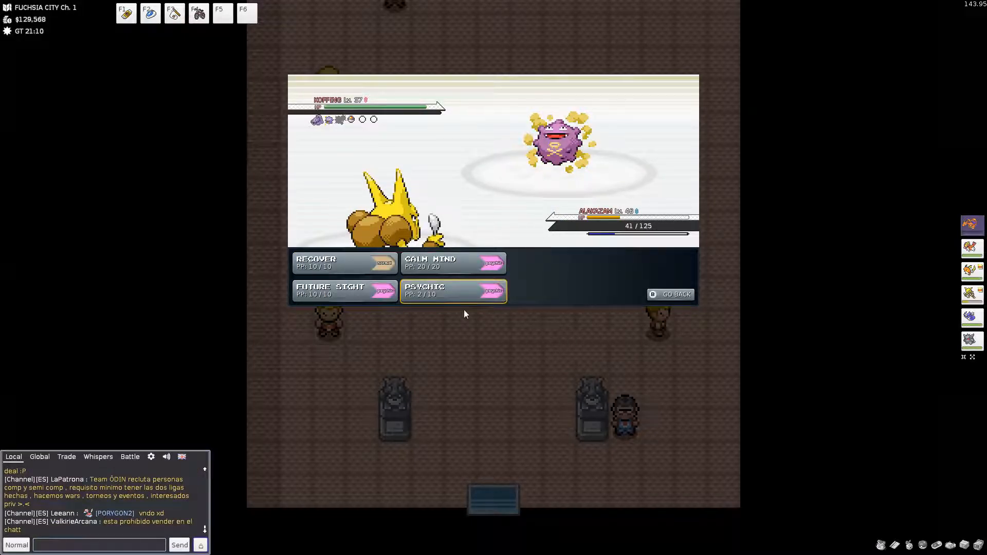
{"action": "left_click", "coordinate": [426, 290]}
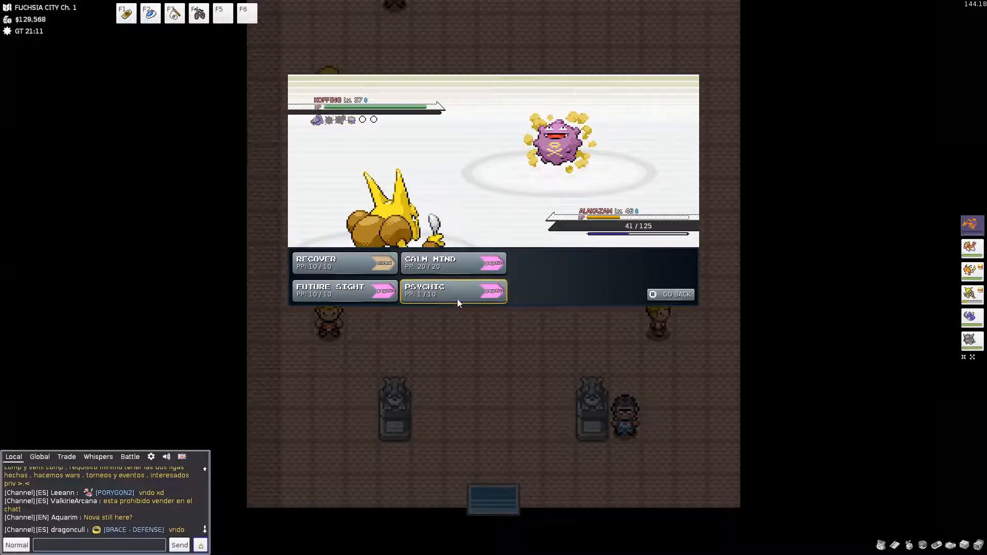
{"action": "left_click", "coordinate": [452, 290]}
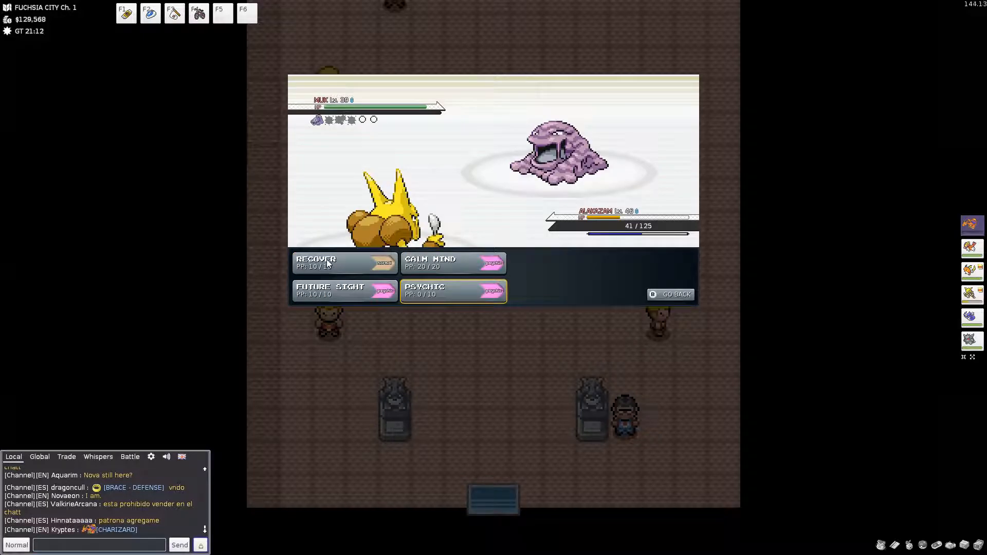
{"action": "left_click", "coordinate": [344, 290]}
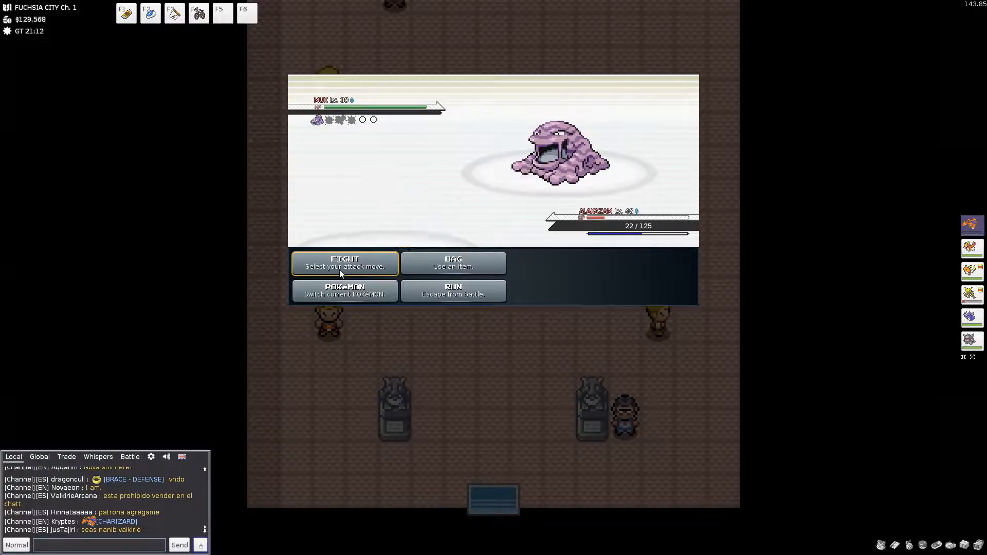
{"action": "left_click", "coordinate": [344, 263]}
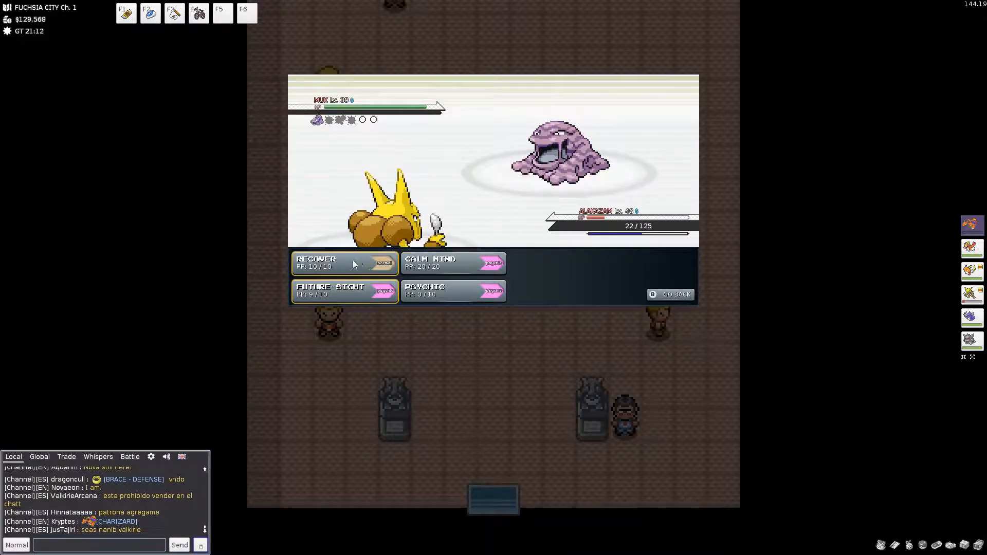
{"action": "left_click", "coordinate": [316, 258]}
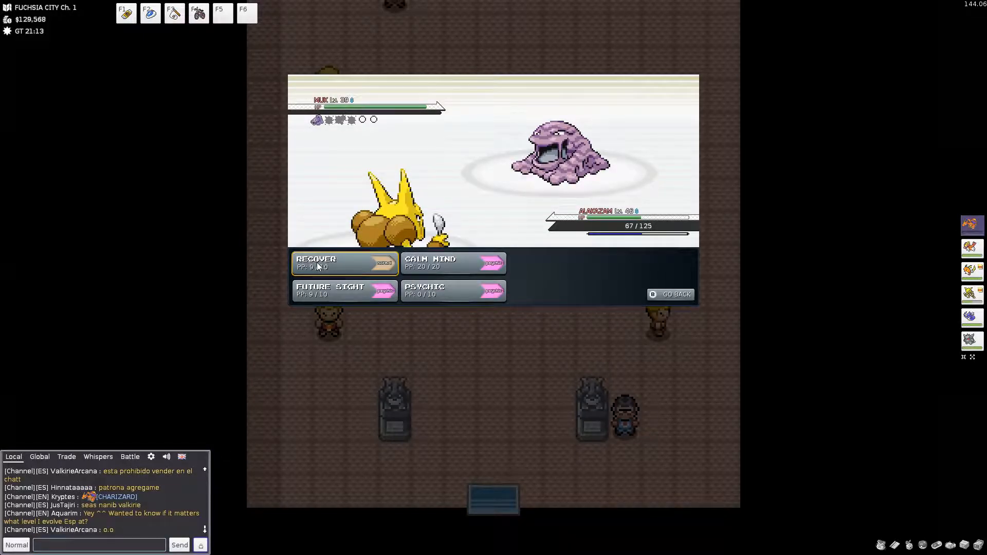
{"action": "left_click", "coordinate": [317, 263]}
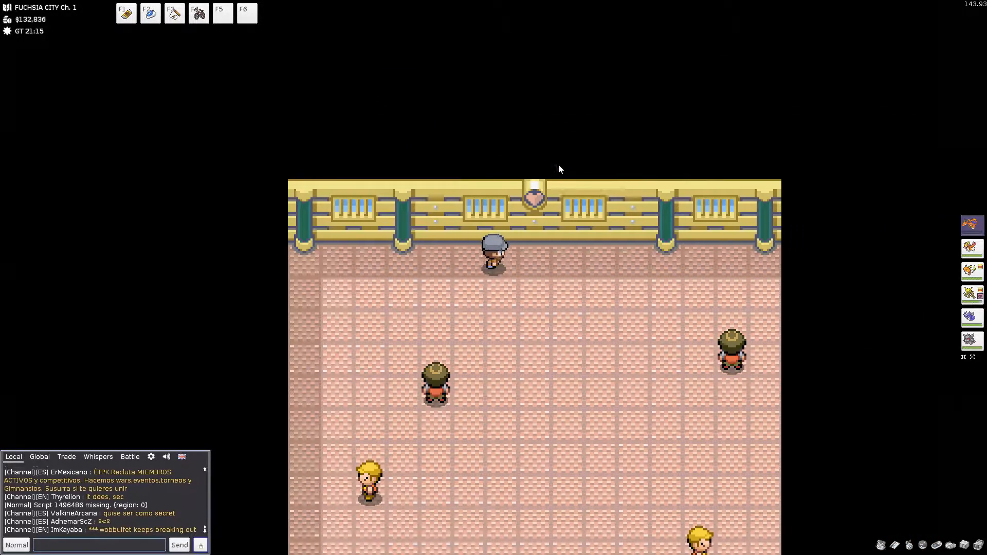
Step: Walk from the gym to the Pokémon Center and accept the nurse's healing
{"action": "key", "text": "Right"}
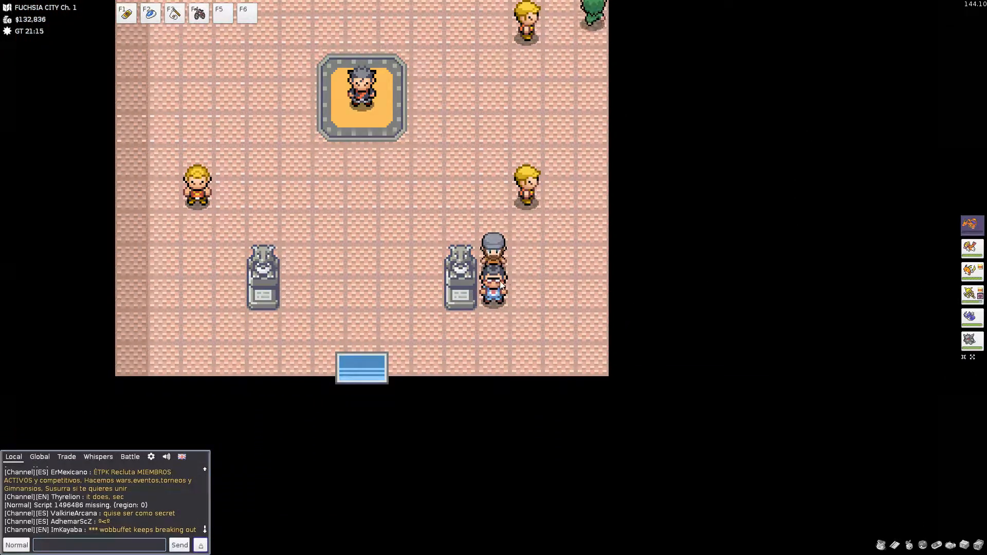
{"action": "left_click", "coordinate": [494, 271]}
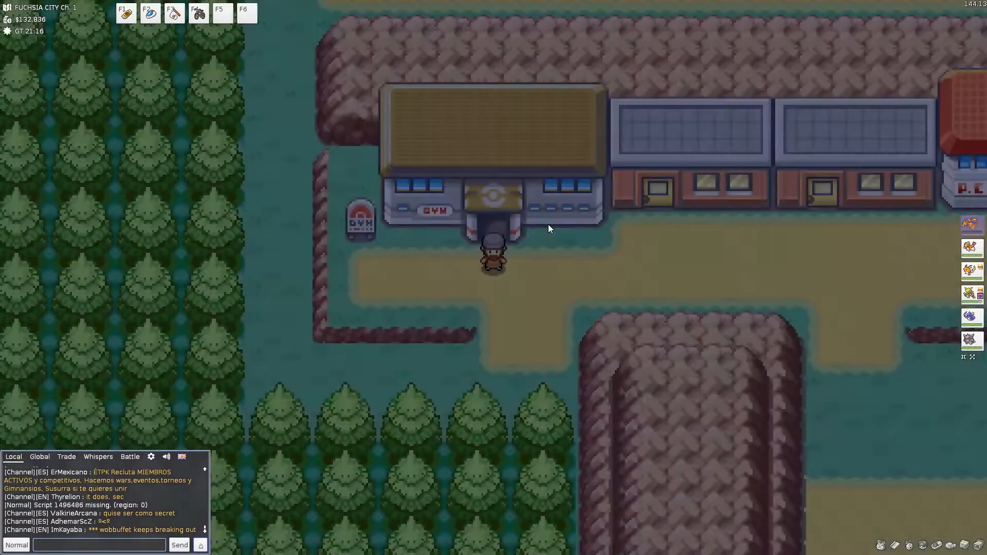
{"action": "key", "text": "up"}
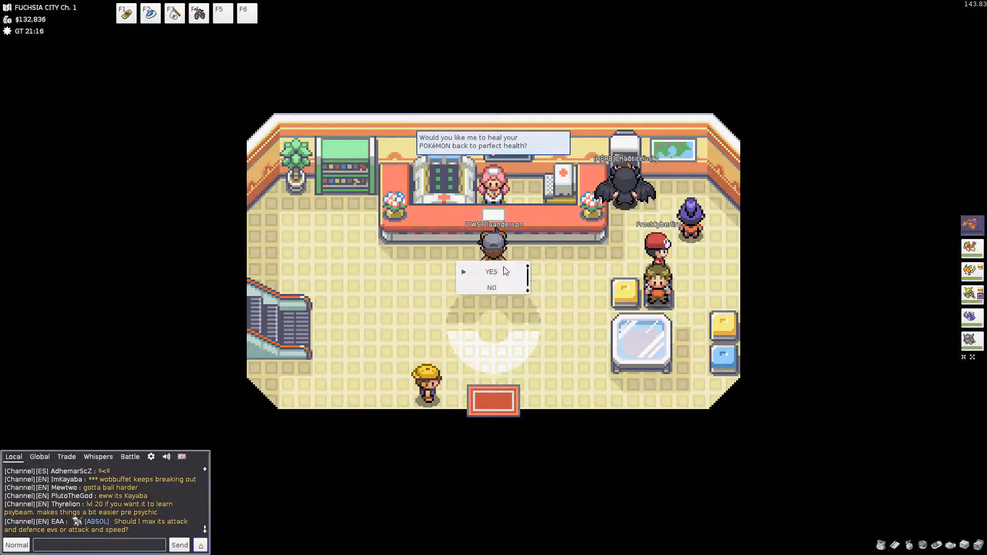
{"action": "left_click", "coordinate": [492, 271]}
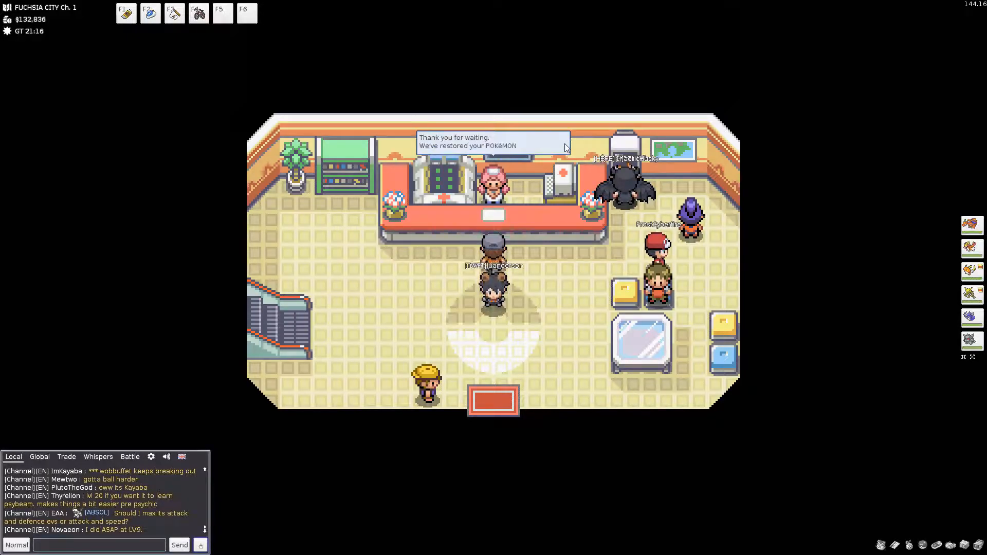